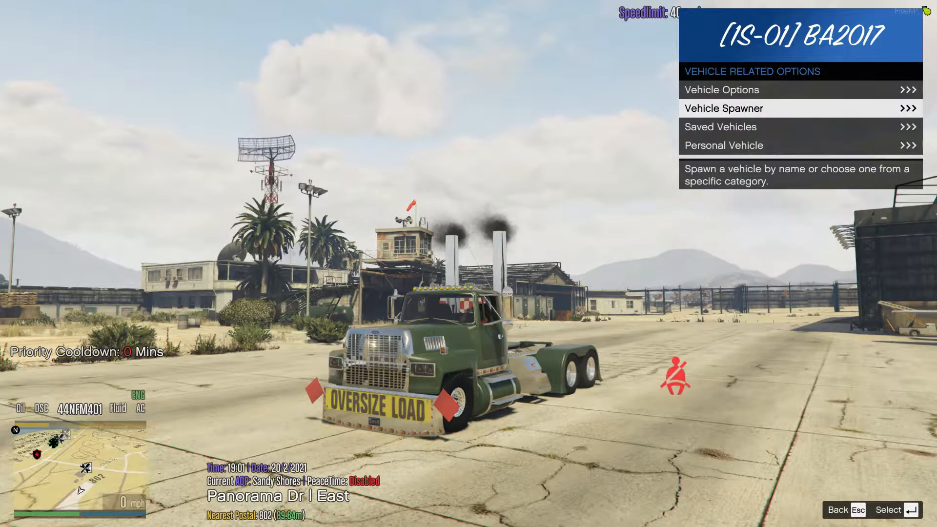
Browse the Vehicle Spawner's addon vehicle categories in vMenu, then back out of the menu.
{"action": "left_click", "coordinate": [723, 108]}
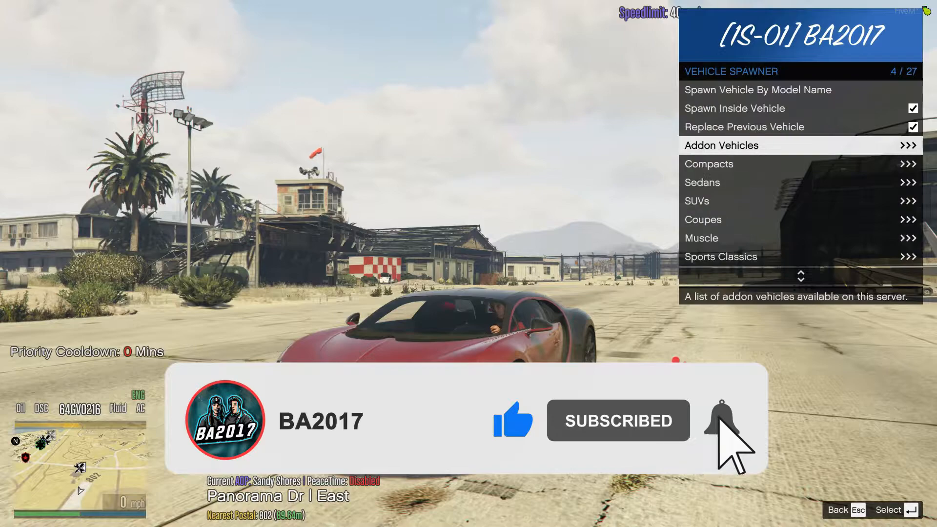
{"action": "left_click", "coordinate": [725, 419]}
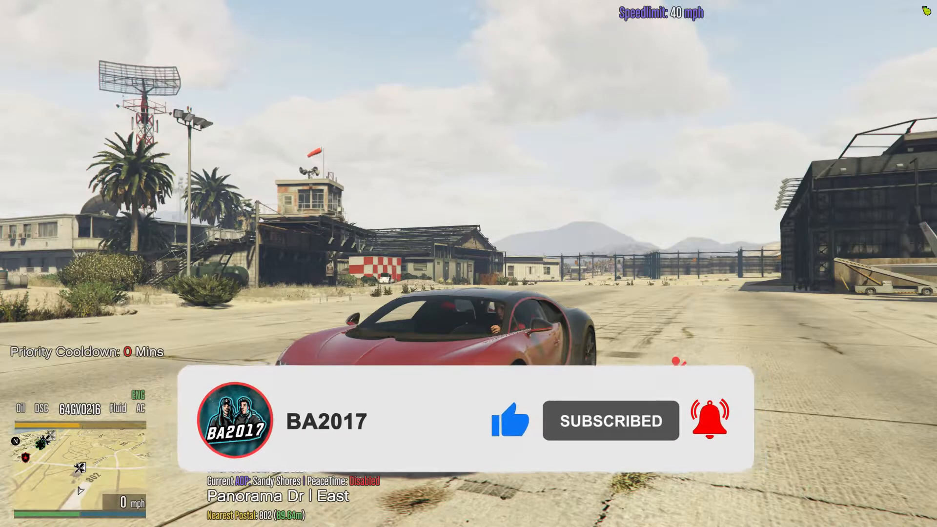
{"action": "left_click", "coordinate": [8, 517]}
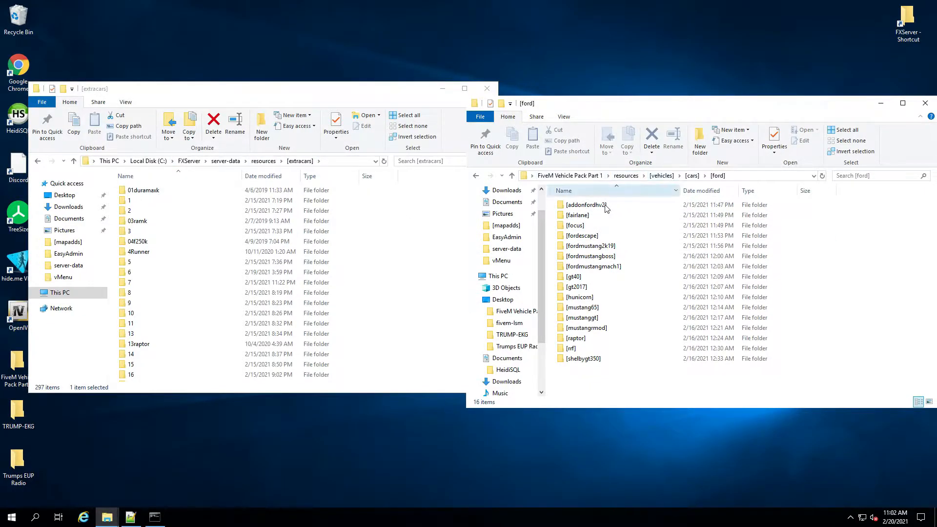
Drag the 219 car folder from addonfordhv2 into the server's [extracars] resources folder.
{"action": "left_click", "coordinate": [585, 204]}
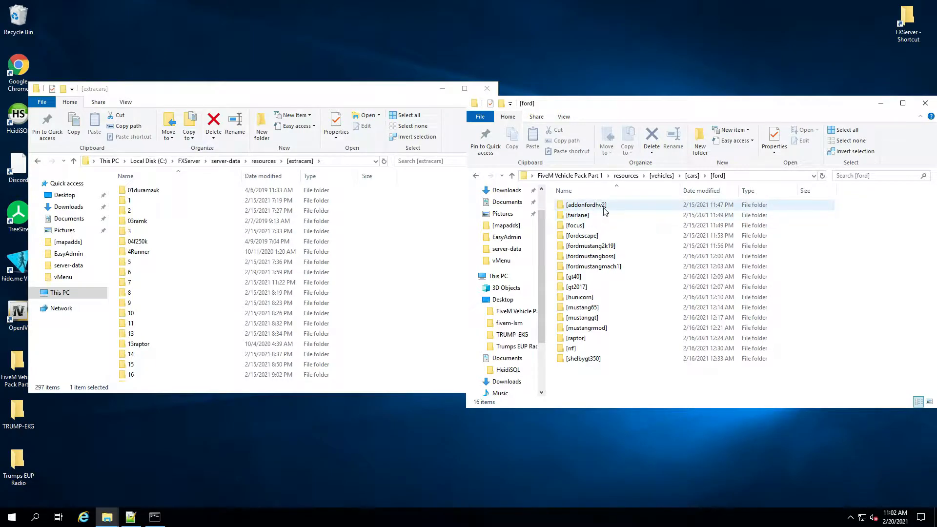
{"action": "double_click", "coordinate": [585, 204]}
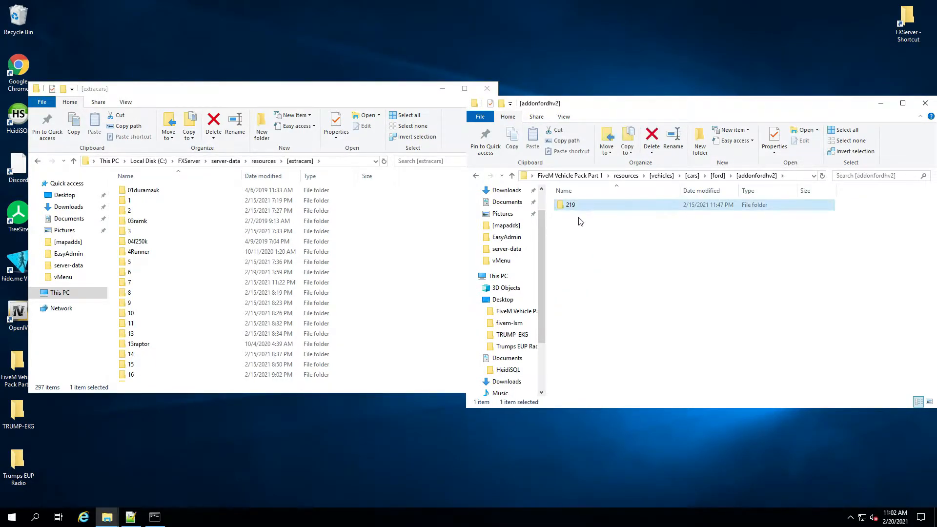
{"action": "left_click_drag", "start_coordinate": [569, 204], "coordinate": [424, 275]}
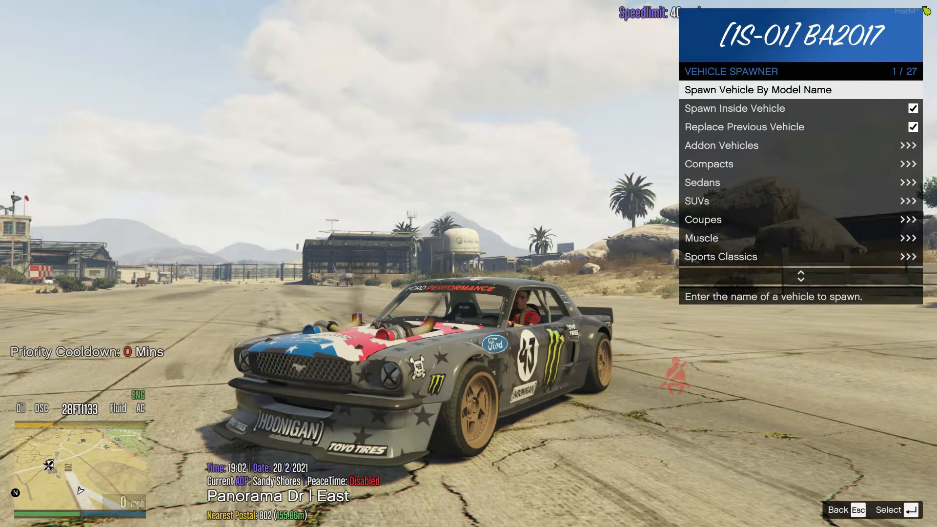
Spawn the fordhv2 Mustang by model name, then leave the game for the editor.
{"action": "left_click", "coordinate": [11, 517]}
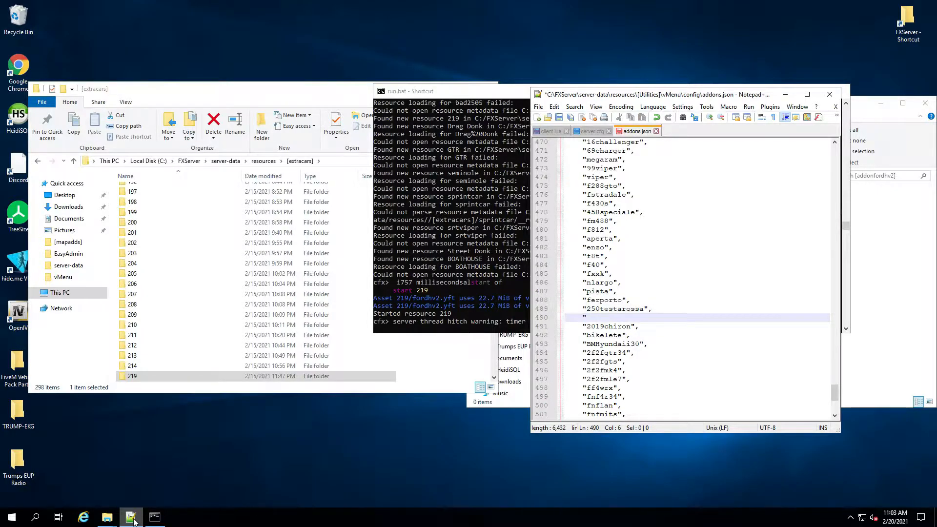
Write "fordhv2" into addons.json and add an ensure 219 line at the end of server.cfg.
{"action": "type", "text": "for"}
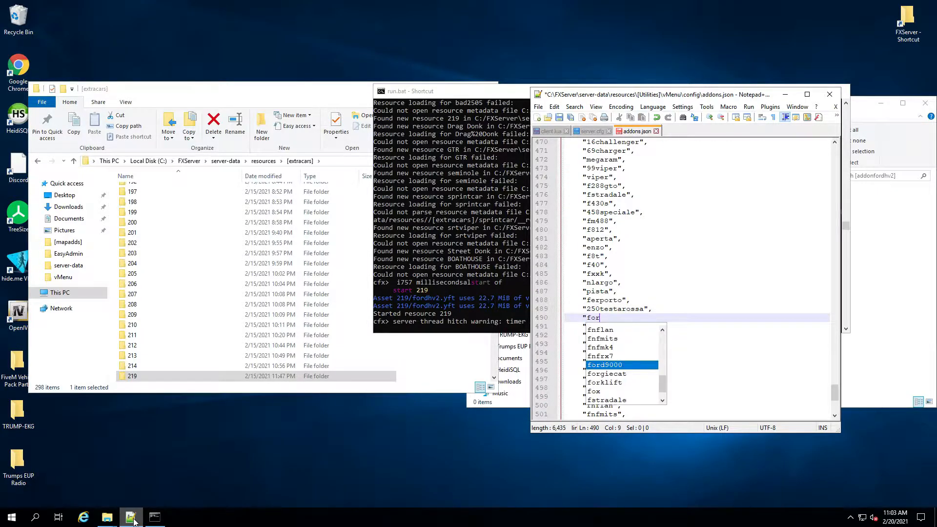
{"action": "type", "text": "dhv2\","}
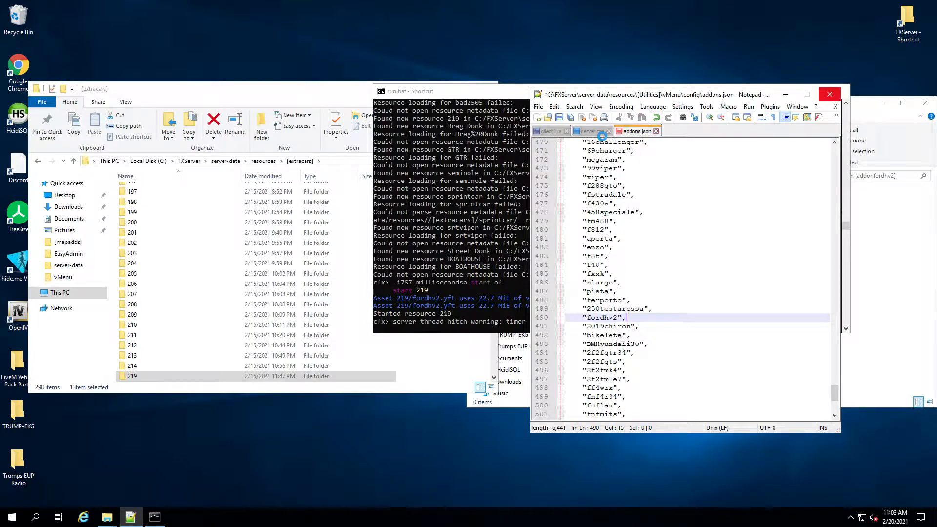
{"action": "left_click", "coordinate": [592, 131]}
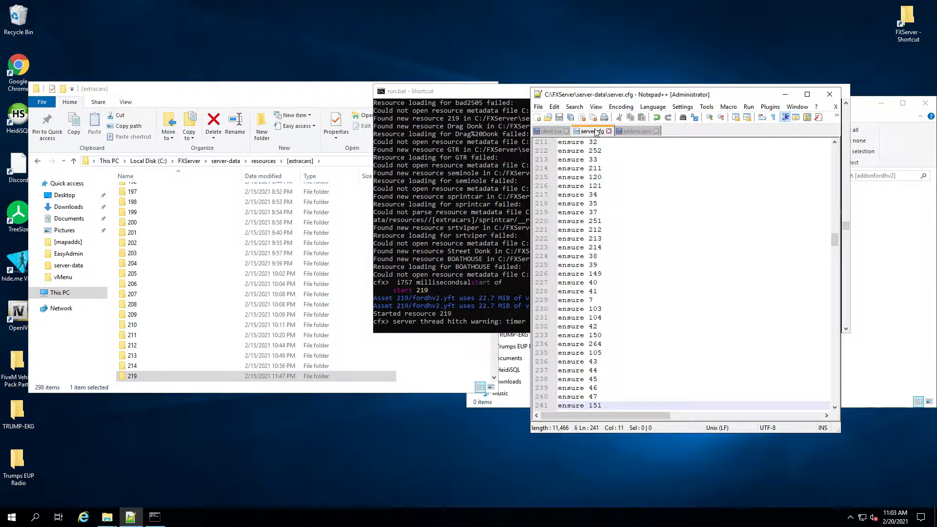
{"action": "type", "text": "ensure"}
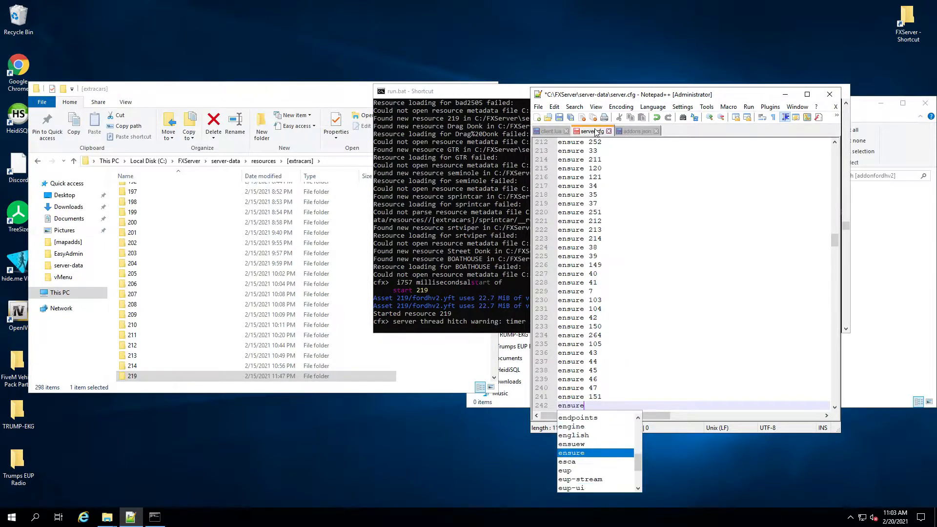
{"action": "type", "text": "219"}
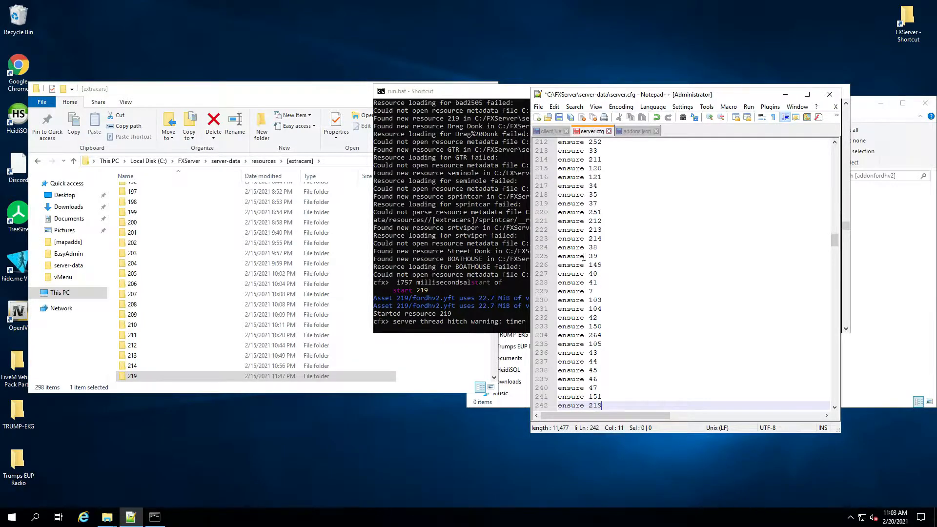
{"action": "mouse_move", "coordinate": [276, 446]}
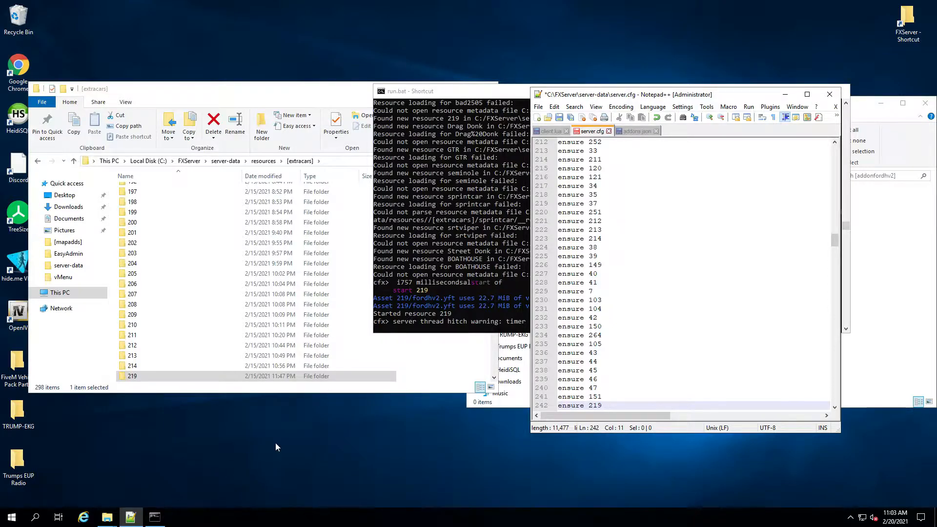
{"action": "left_click", "coordinate": [132, 375]}
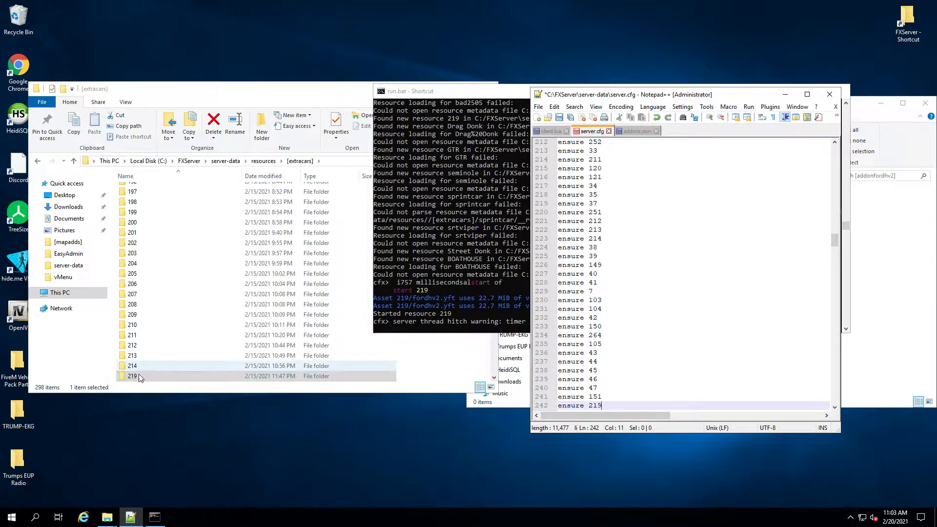
{"action": "double_click", "coordinate": [131, 376]}
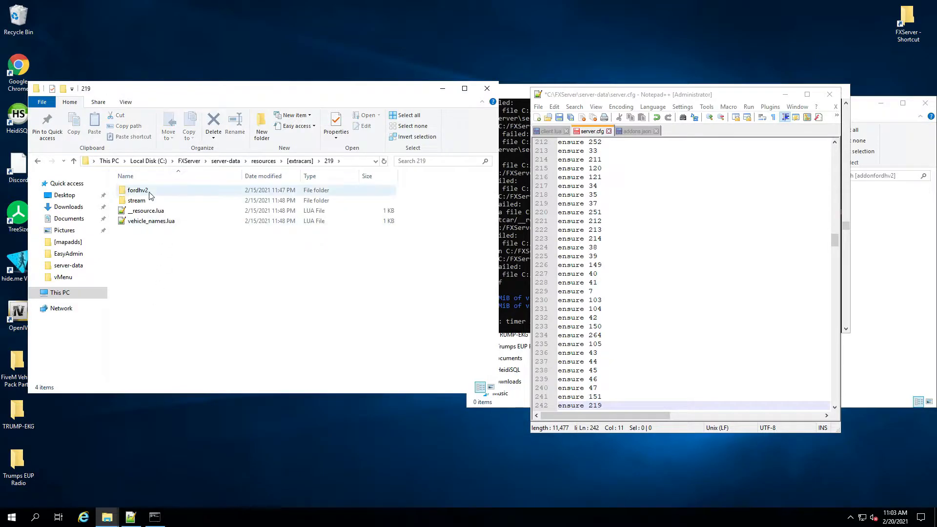
{"action": "double_click", "coordinate": [137, 189]}
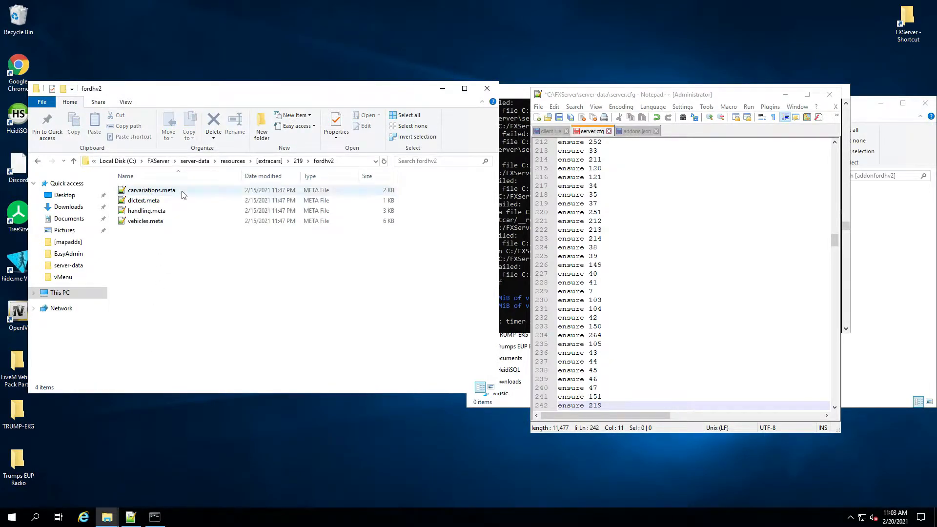
{"action": "left_click", "coordinate": [145, 221]}
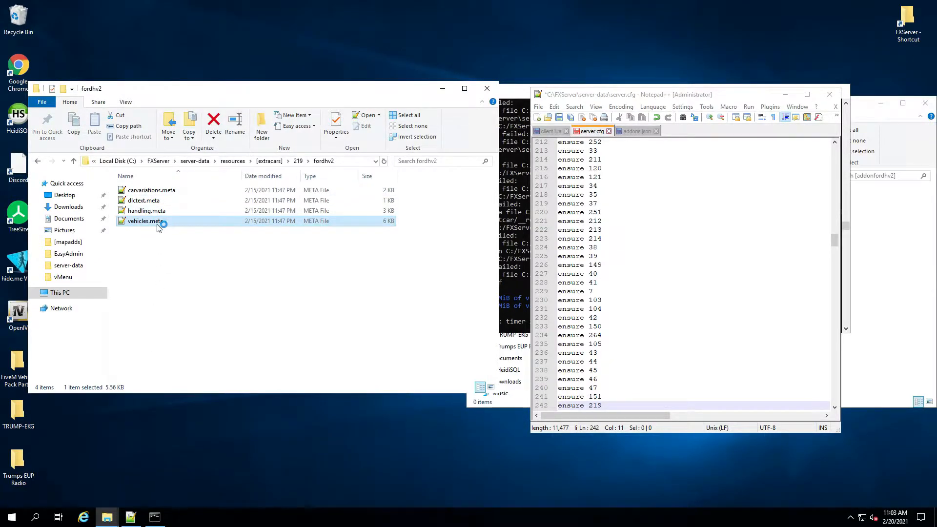
{"action": "double_click", "coordinate": [145, 220]}
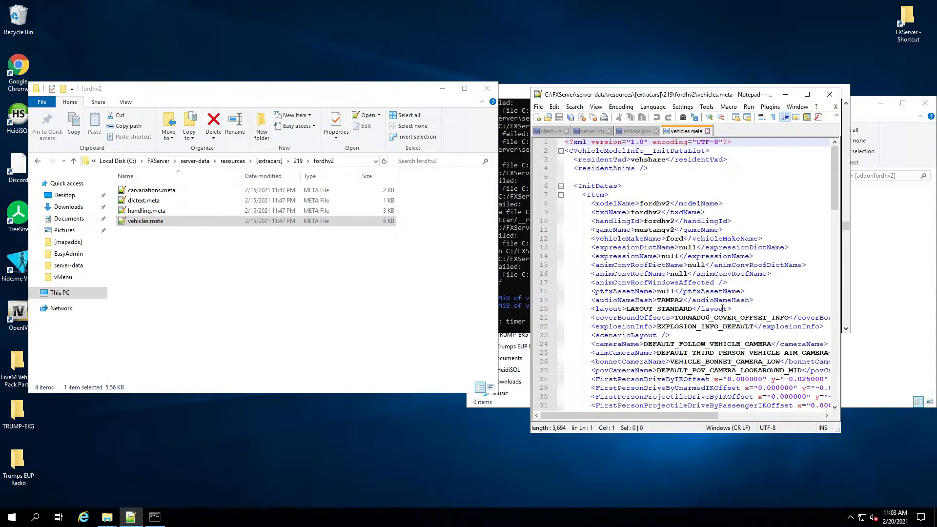
{"action": "scroll", "scroll_direction": "down", "scroll_amount": 3}
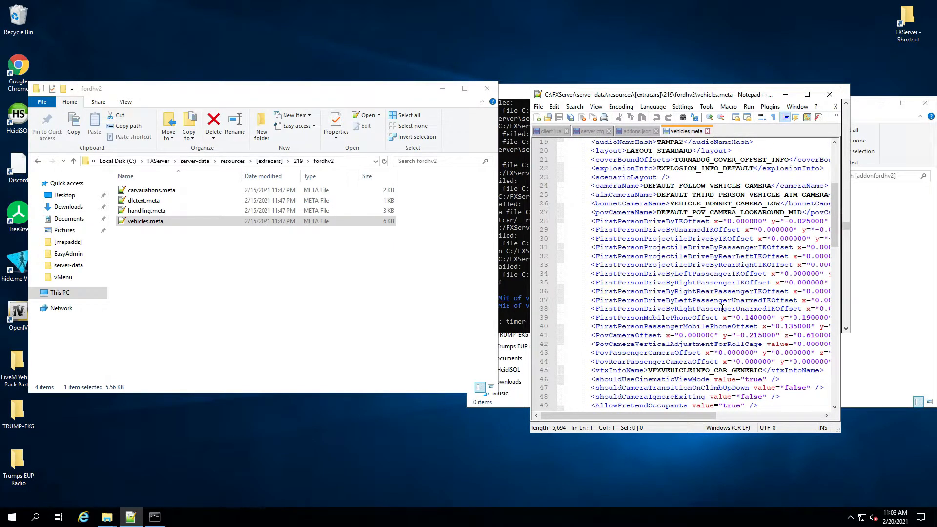
{"action": "scroll", "scroll_direction": "down", "scroll_amount": 3}
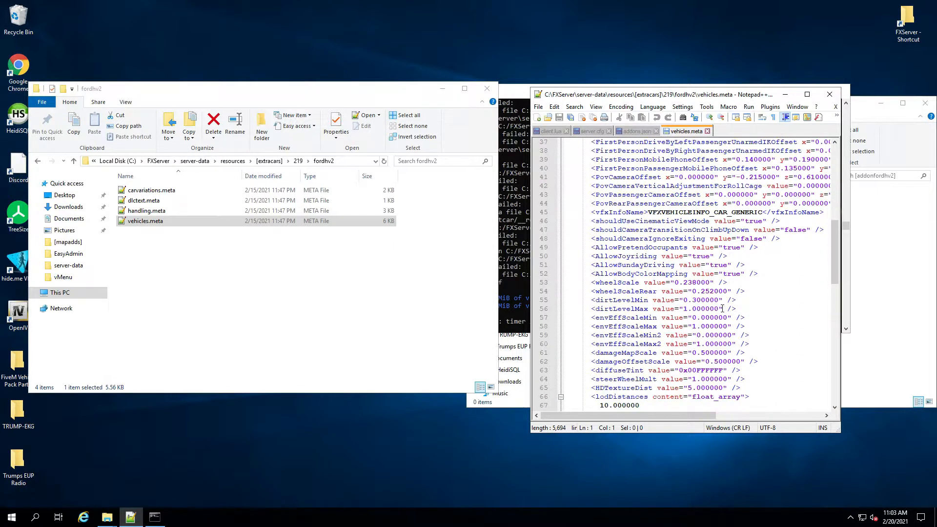
{"action": "scroll", "scroll_direction": "down", "scroll_amount": 3}
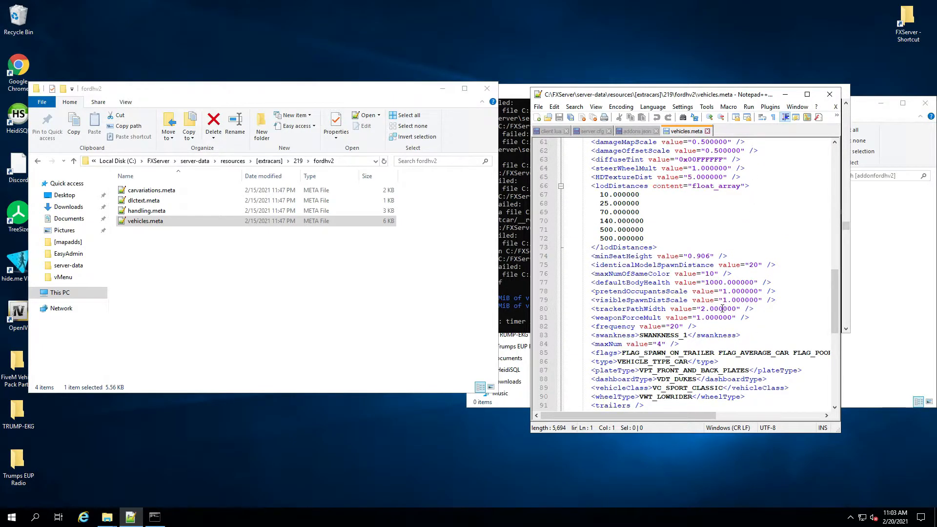
{"action": "scroll", "scroll_direction": "down", "scroll_amount": 3}
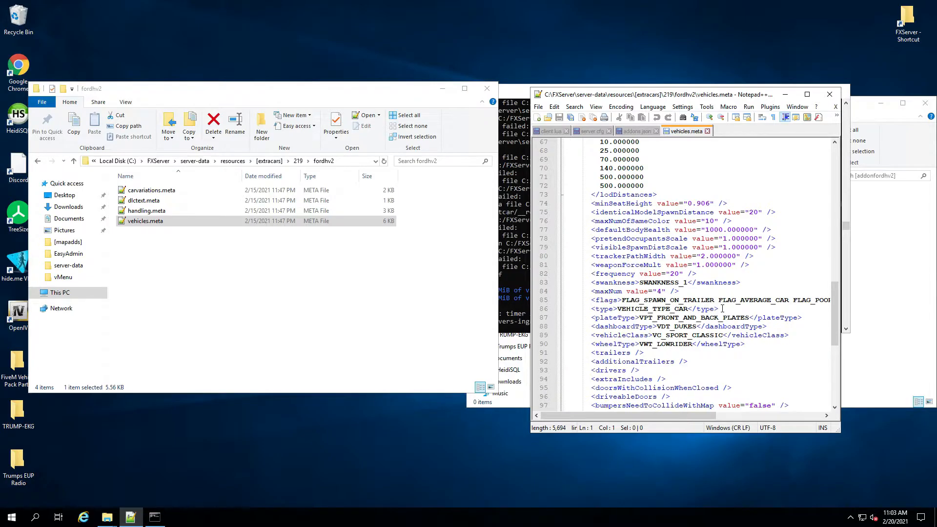
{"action": "mouse_move", "coordinate": [741, 338]}
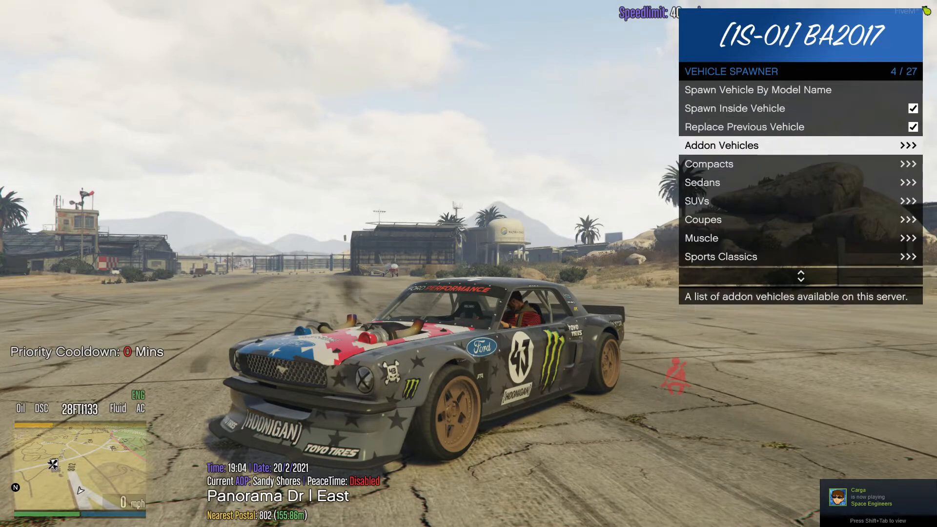
{"action": "left_click", "coordinate": [721, 144]}
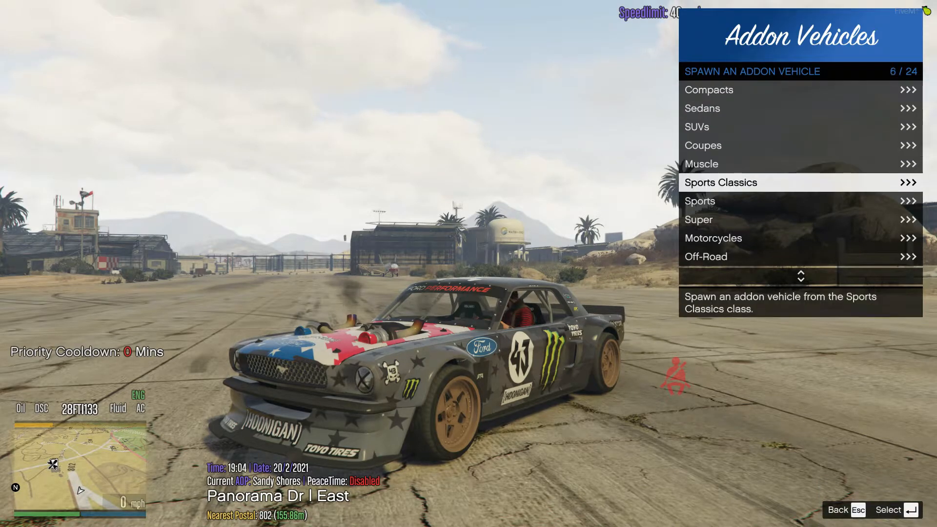
{"action": "left_click", "coordinate": [720, 182]}
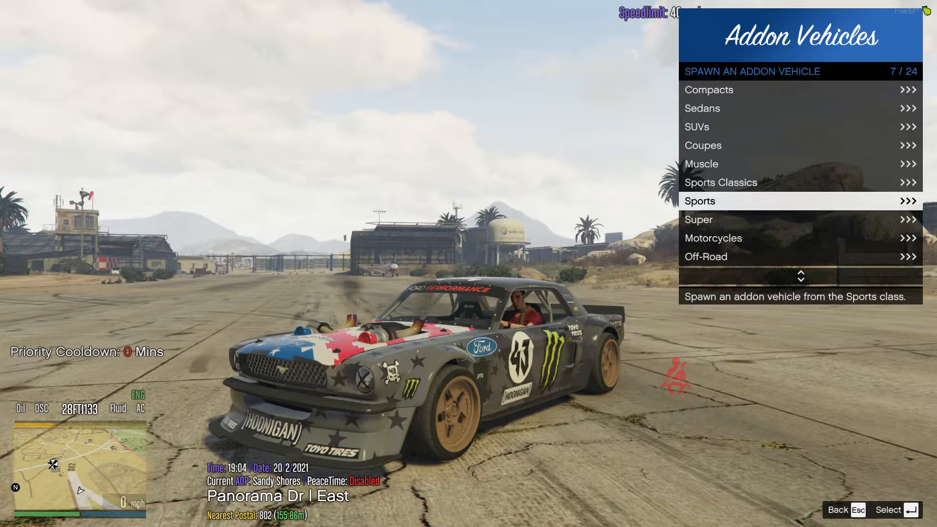
{"action": "left_click", "coordinate": [699, 201]}
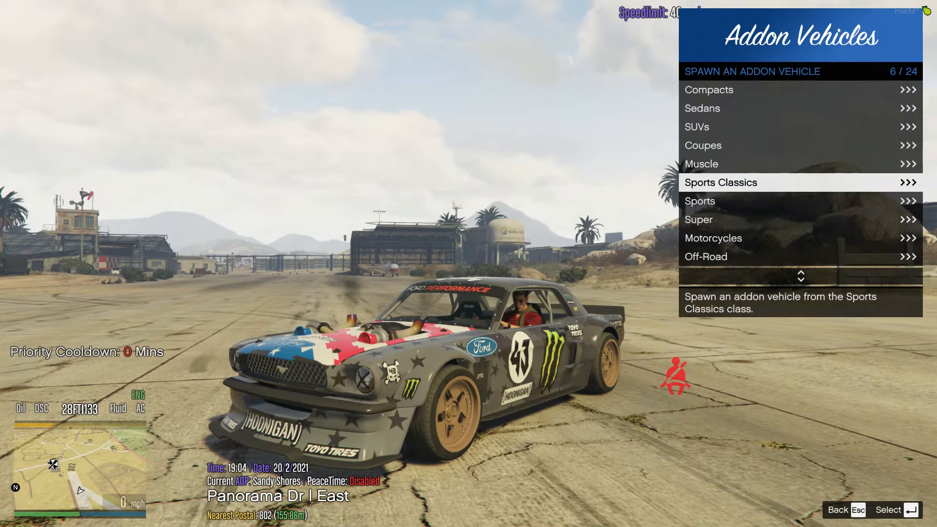
{"action": "scroll", "scroll_direction": "down", "scroll_amount": 3}
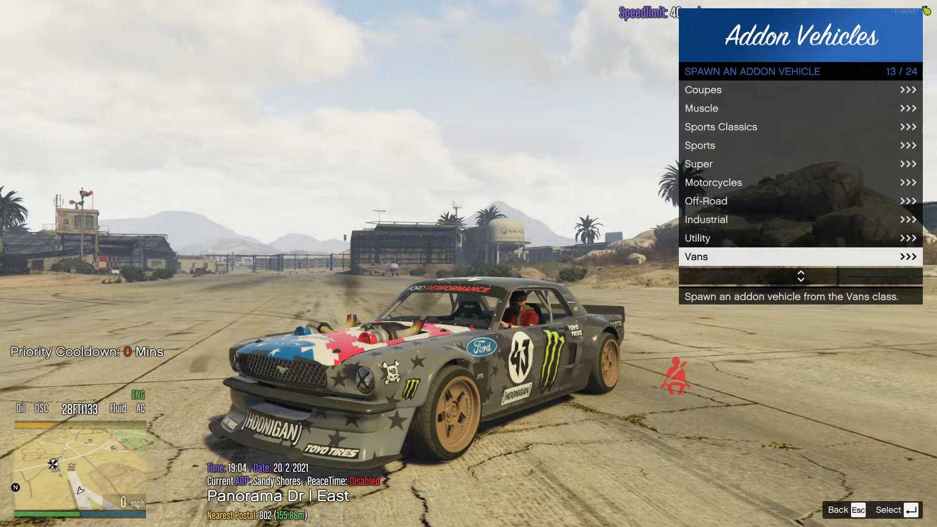
{"action": "scroll", "scroll_direction": "down", "scroll_amount": 3}
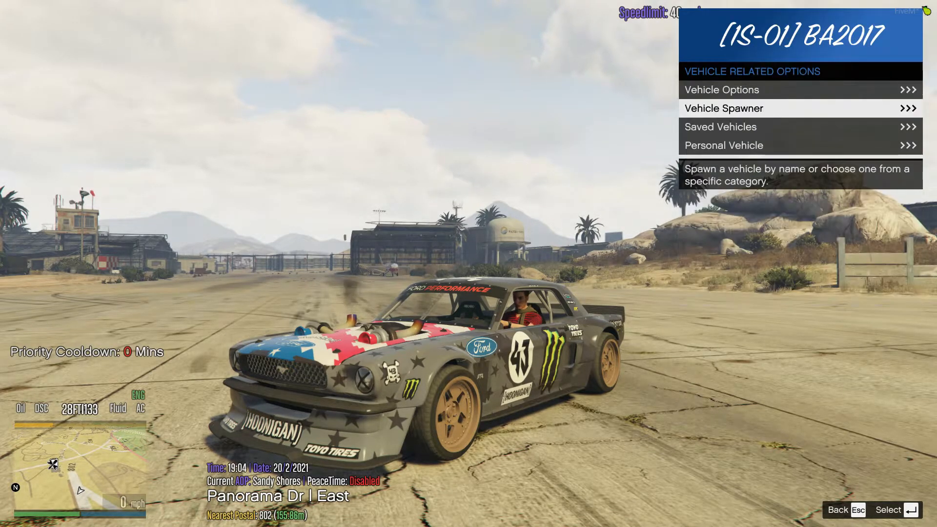
Insert "fordhv2" after "250testarossa" in addons.json, save, and run refresh in the run.bat console.
{"action": "left_click", "coordinate": [10, 517]}
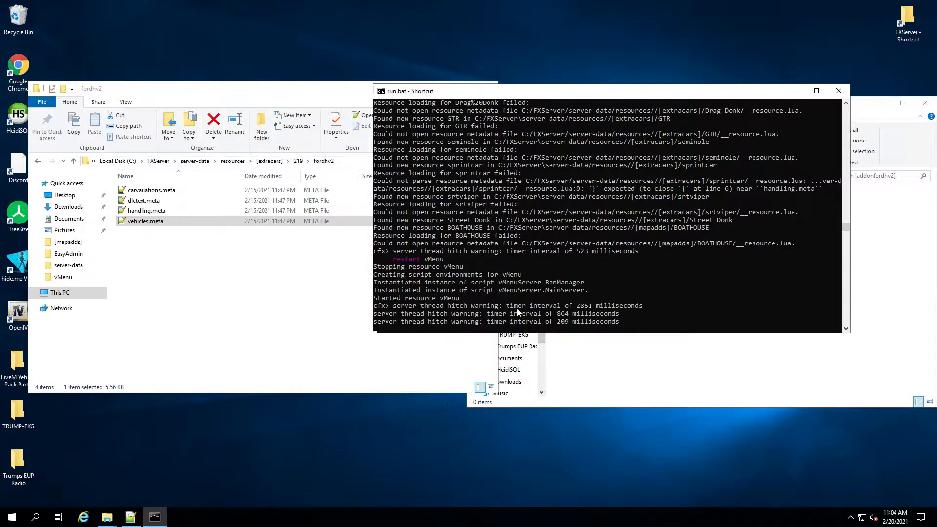
{"action": "mouse_move", "coordinate": [270, 318]}
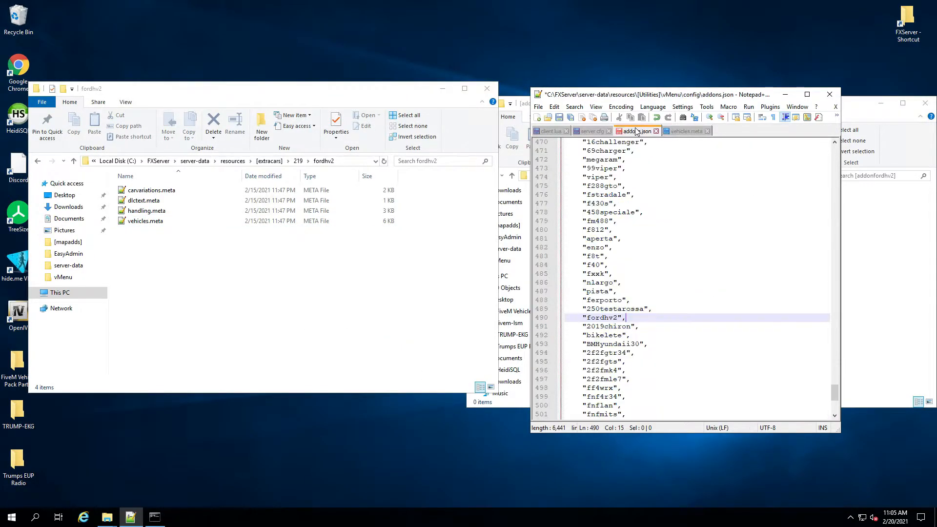
{"action": "left_click", "coordinate": [539, 106]}
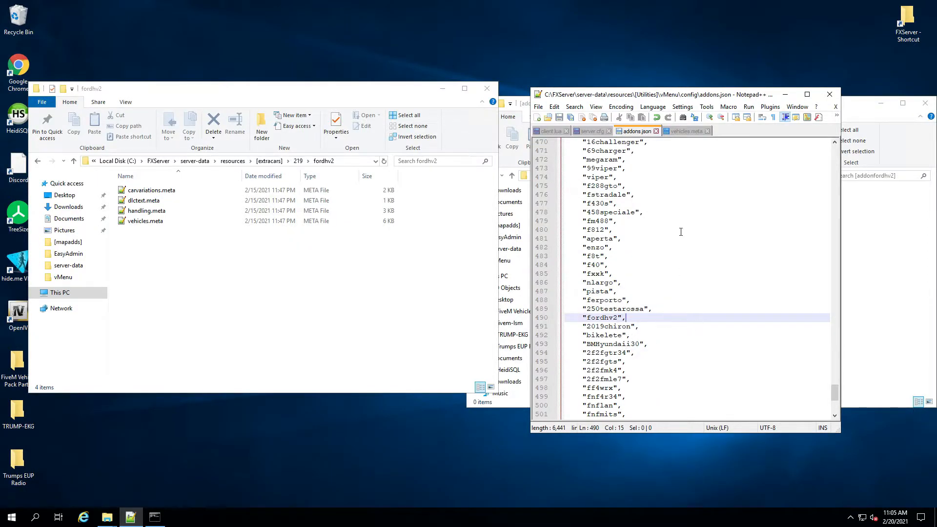
{"action": "left_click", "coordinate": [684, 131]}
{"action": "type", "text": "restart vMenu"}
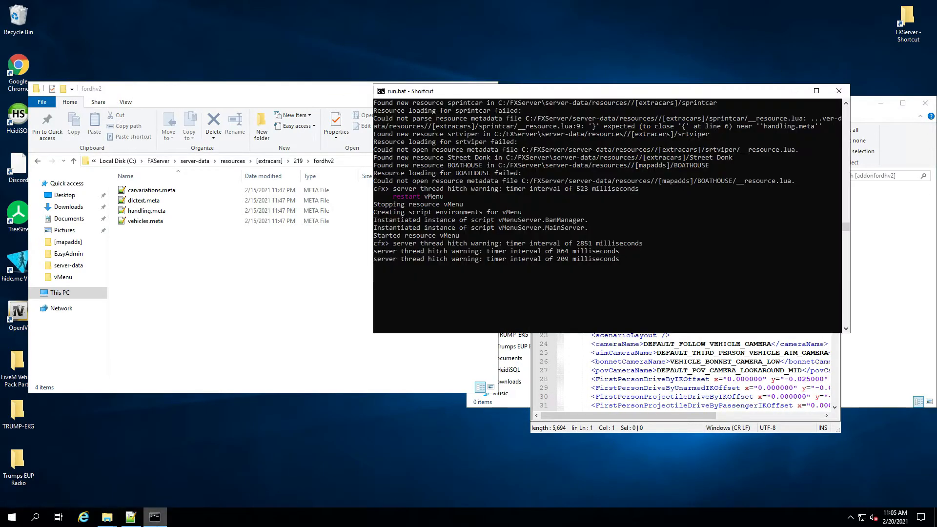
{"action": "type", "text": "refresh"}
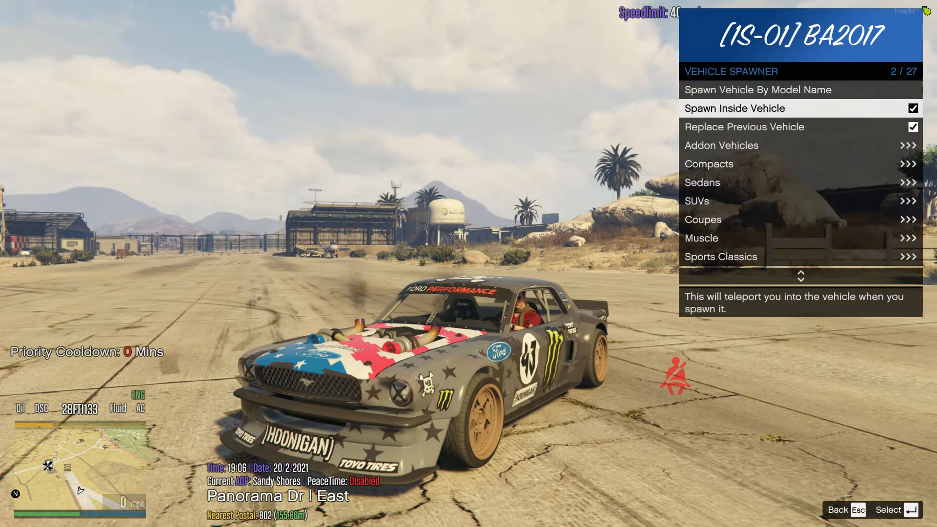
Spawn Mustang hoonicorn V2 (fordhv2) from the Sports Classics addon list.
{"action": "left_click", "coordinate": [721, 145]}
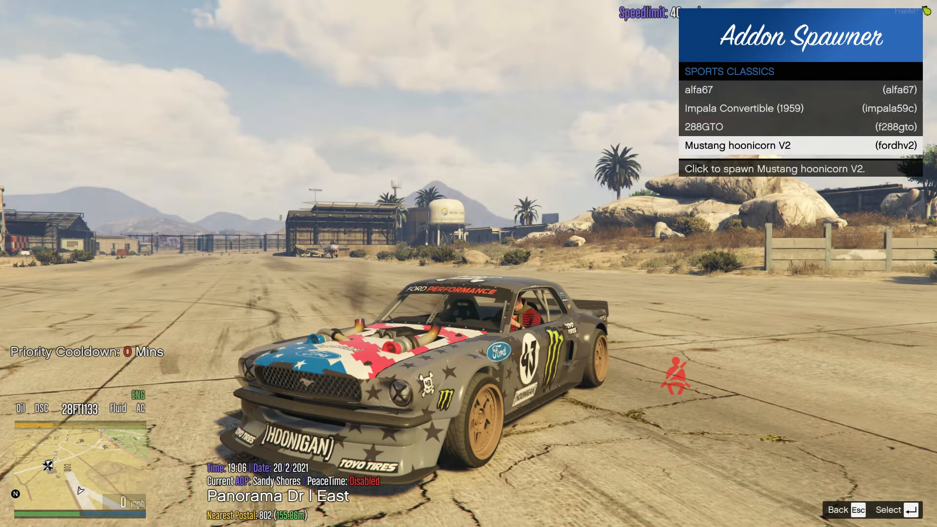
{"action": "left_click", "coordinate": [736, 145]}
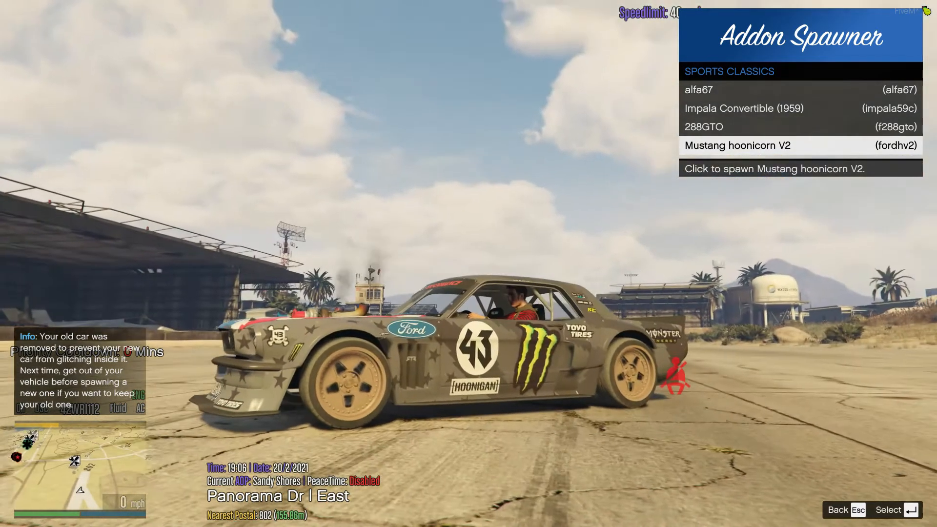